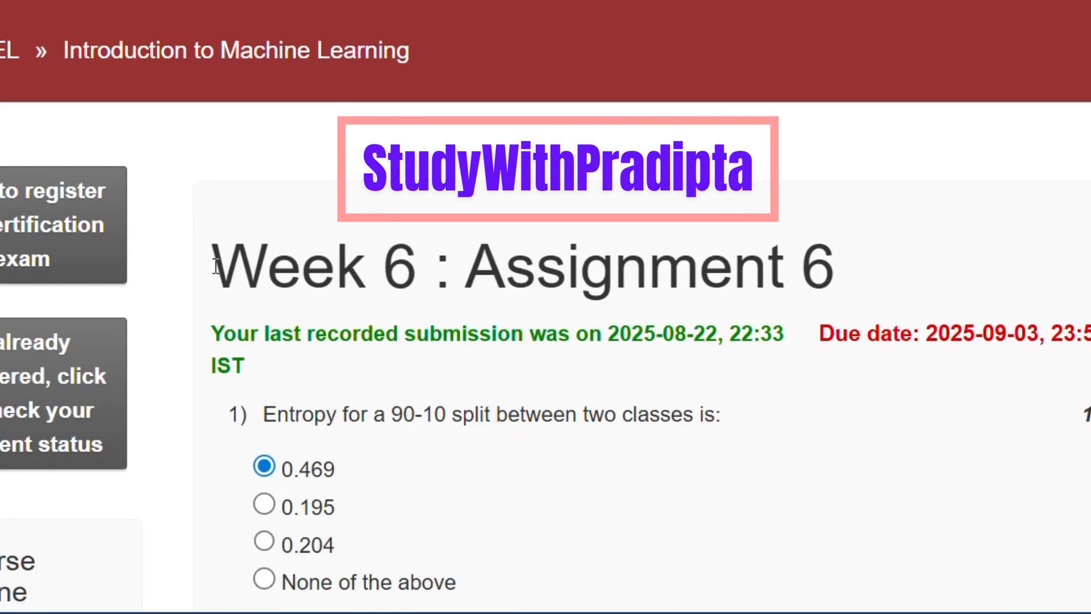
# Verify question 1's answer 0.469 against solution (a), then move down toward question 2's answer 127.
pyautogui.tripleClick(522, 266)
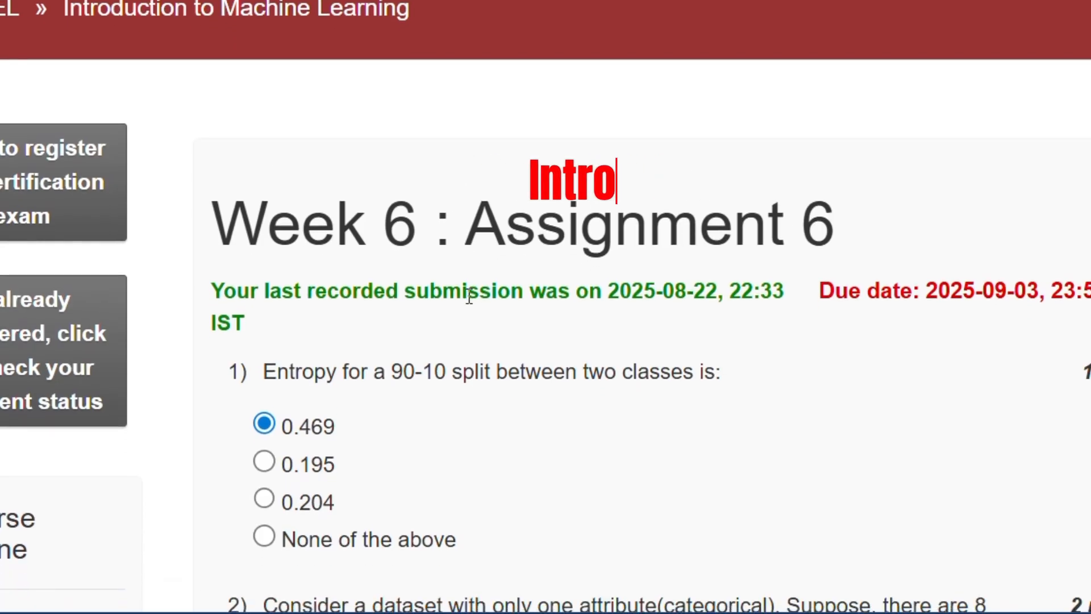
pyautogui.scroll(-3)
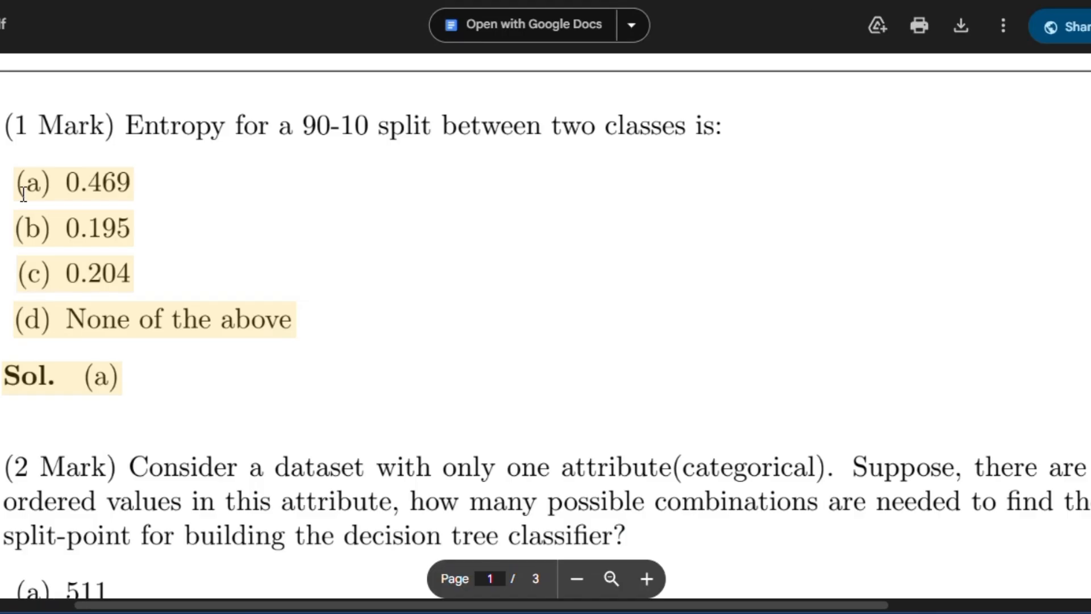
pyautogui.doubleClick(73, 182)
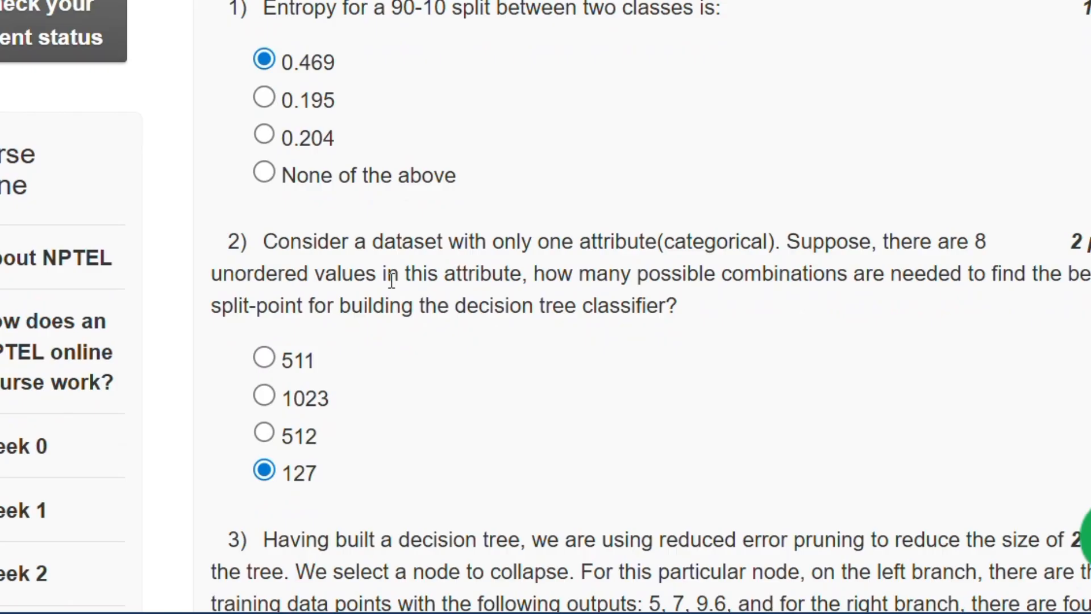
# Scroll past question 2's answer 127 to question 3's selected option 7.2; 10; 8.8.
pyautogui.scroll(-3)
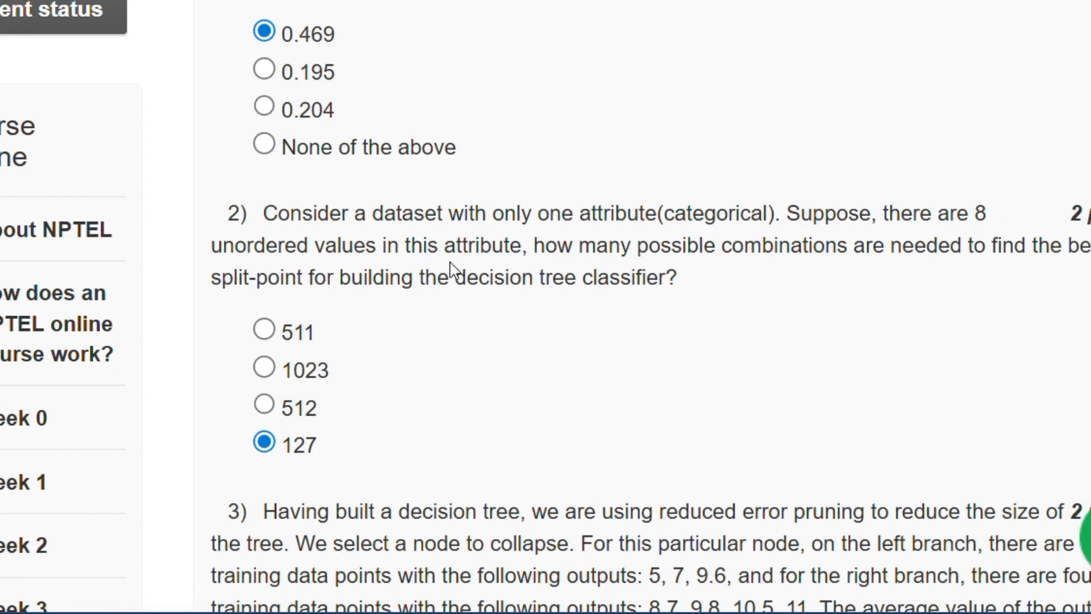
pyautogui.moveTo(1085, 266)
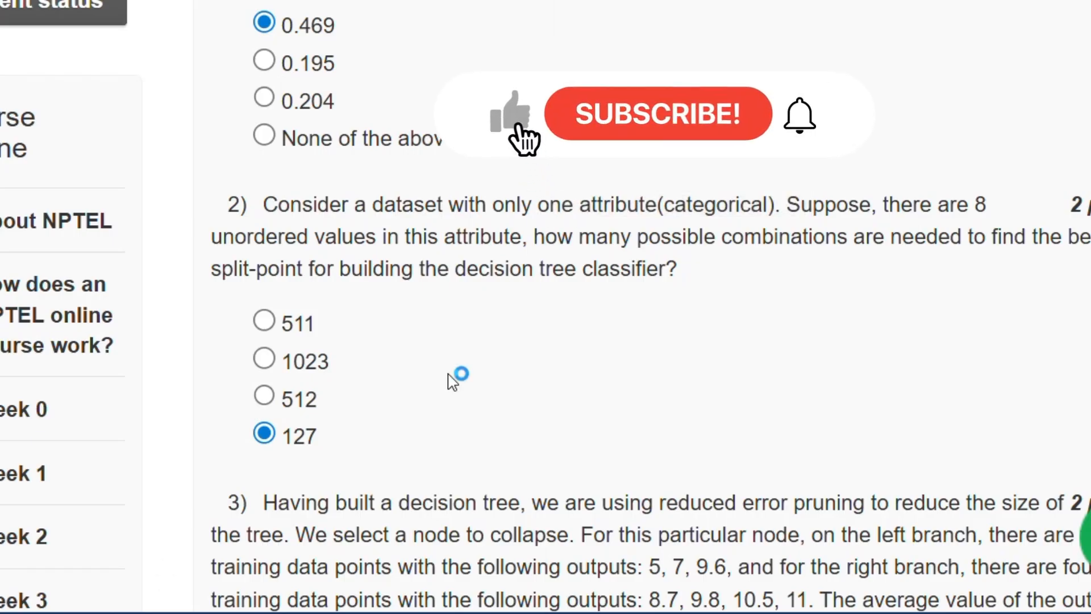
pyautogui.scroll(-3)
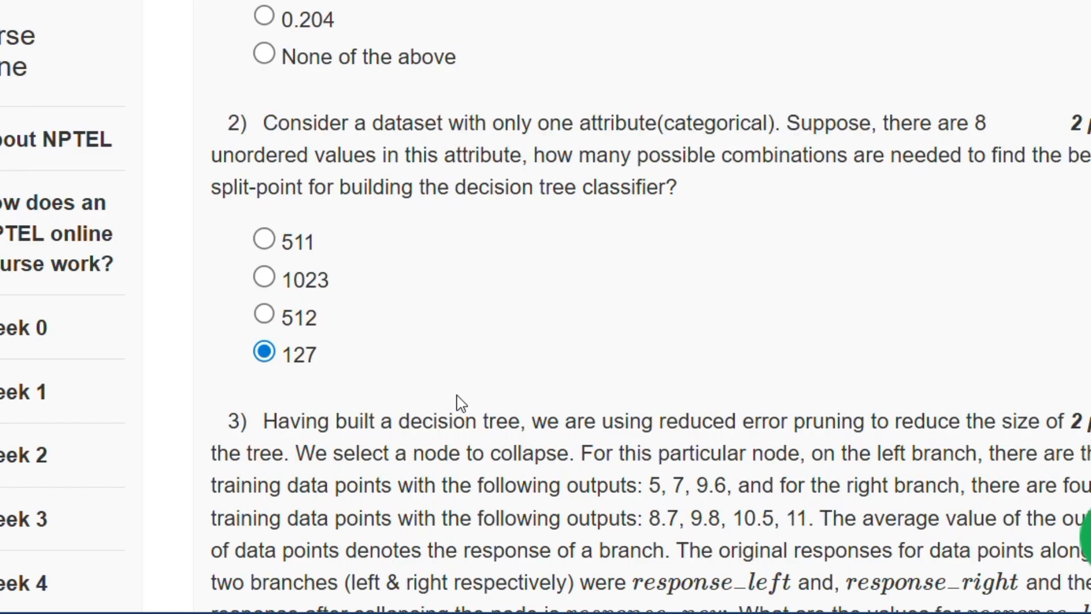
pyautogui.scroll(-3)
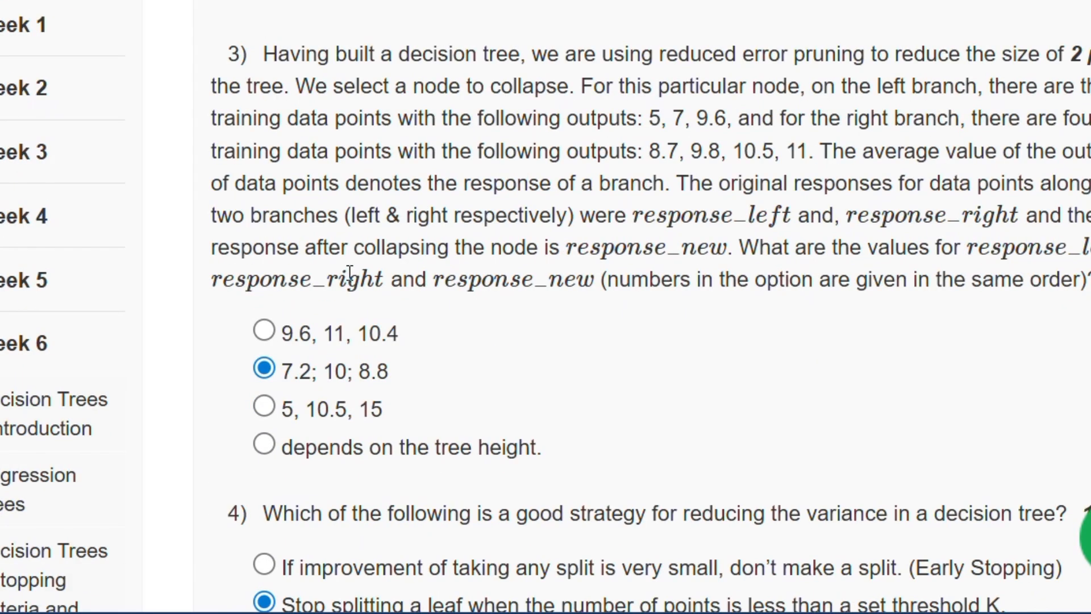
# Scroll the solution PDF to Sol. (b) for question 3 and onto page 2 for question 4's Sol. (b).
pyautogui.scroll(-3)
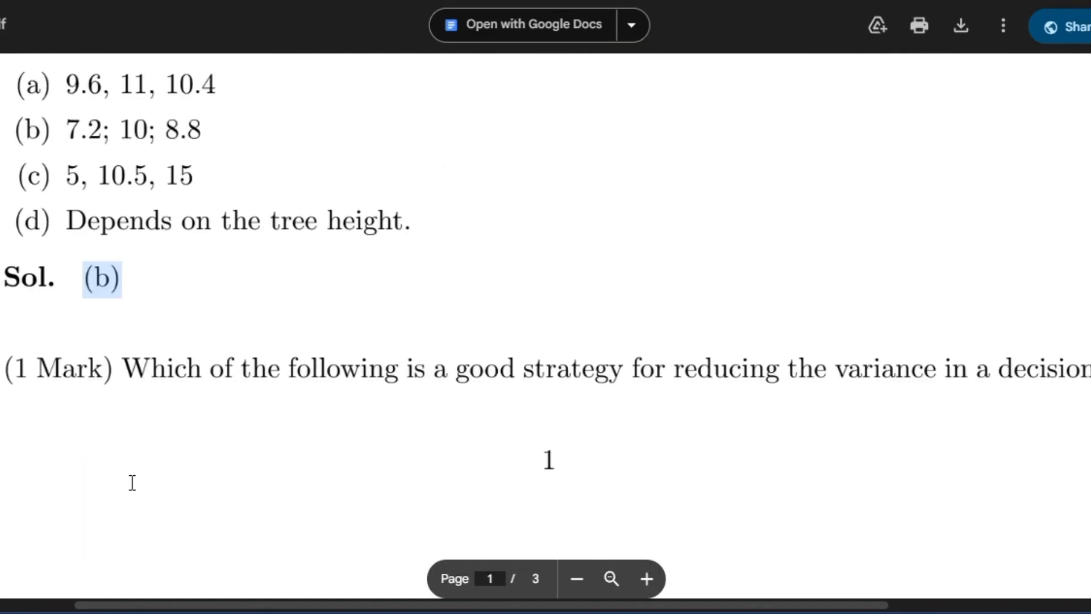
pyautogui.scroll(-3)
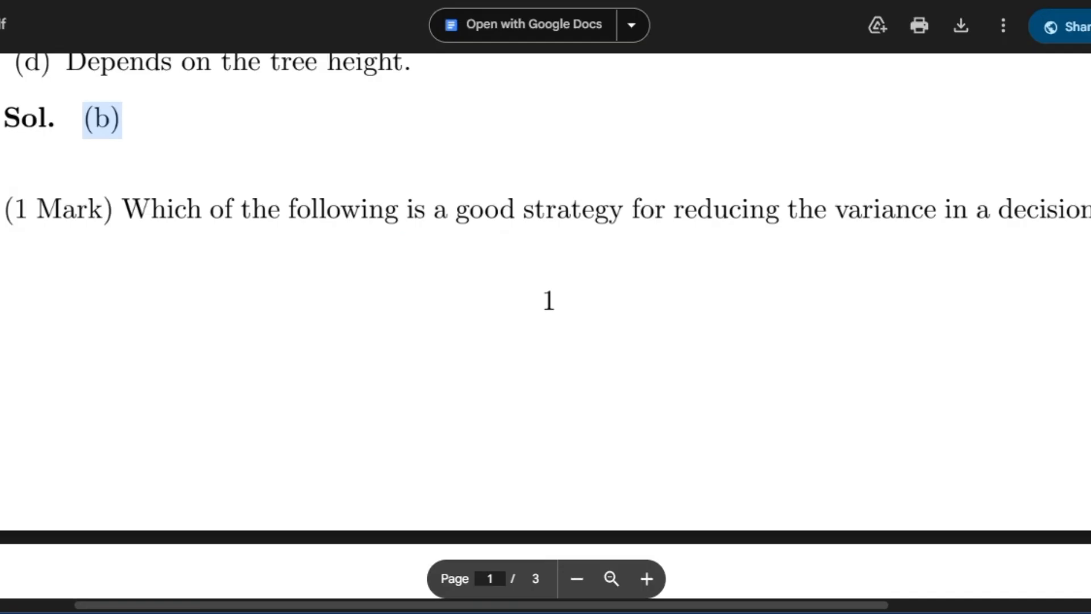
pyautogui.scroll(-3)
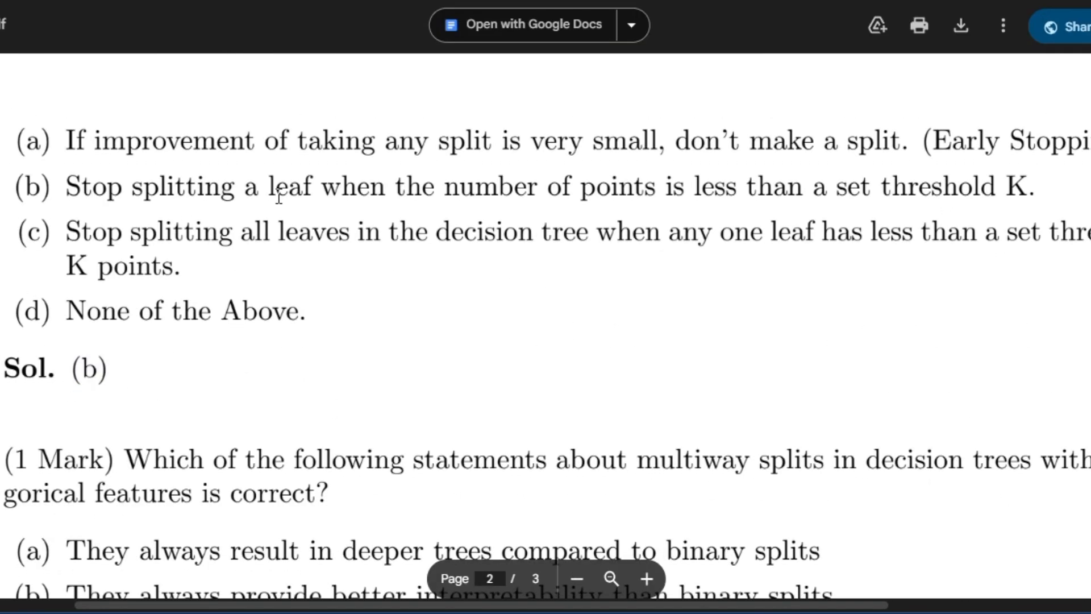
pyautogui.moveTo(264, 185); pyautogui.dragTo(1035, 185)
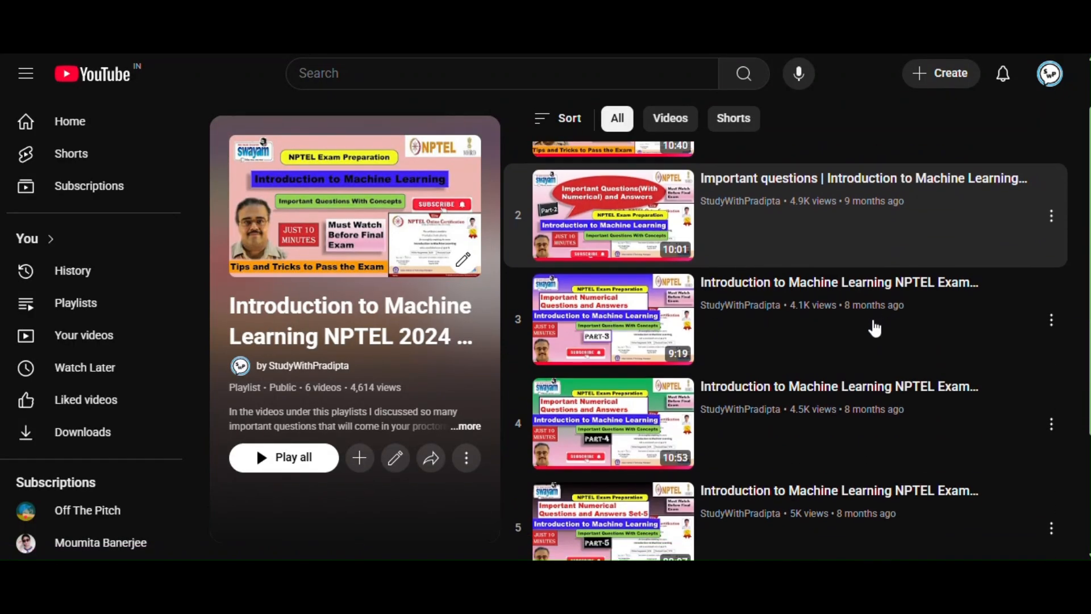
pyautogui.scroll(-3)
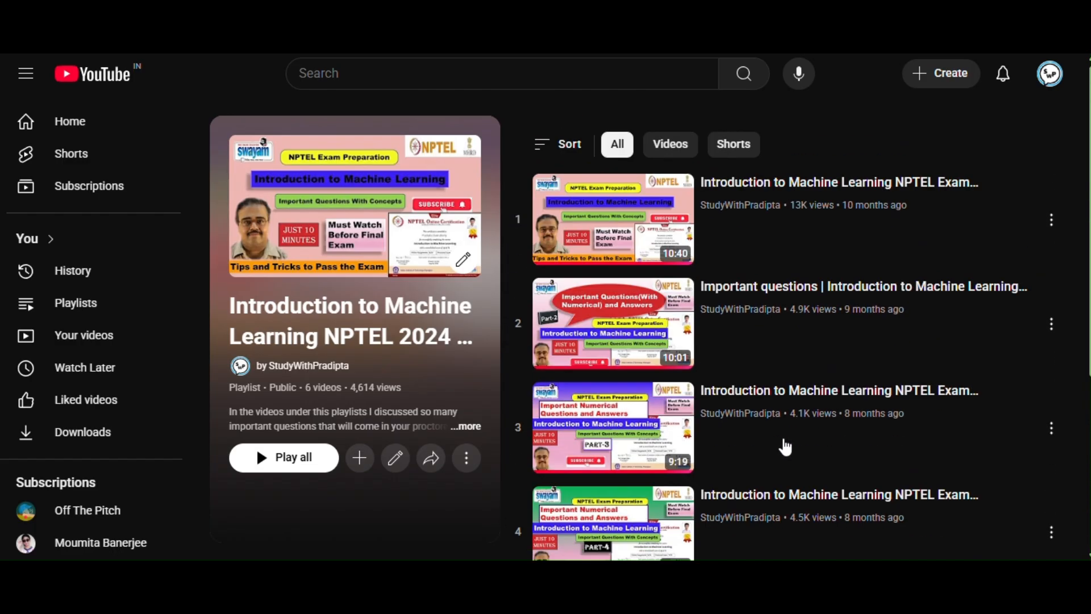
pyautogui.moveTo(431, 458)
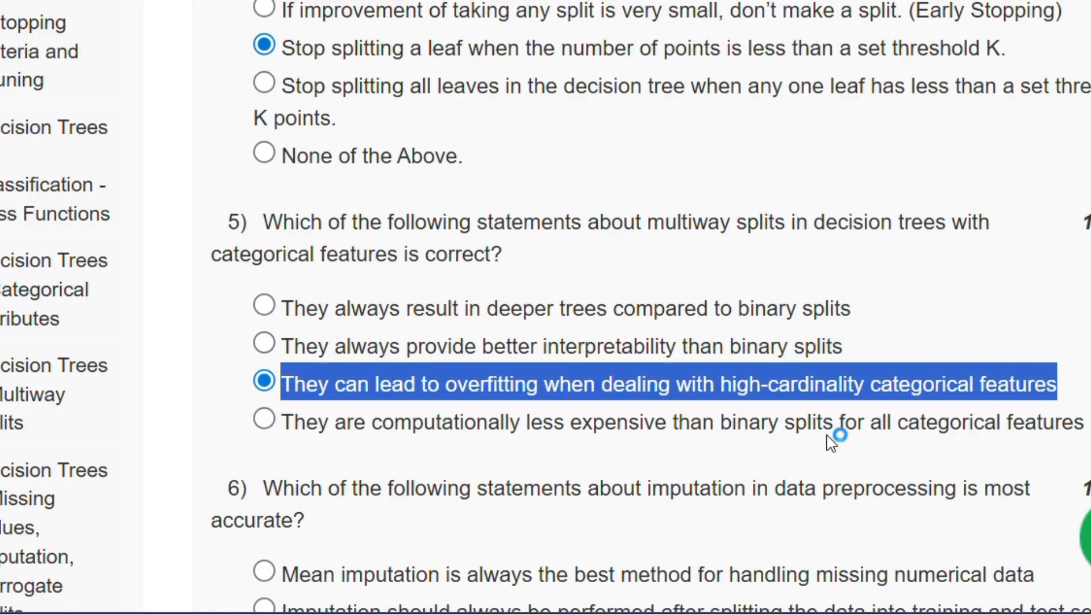
pyautogui.moveTo(875, 298)
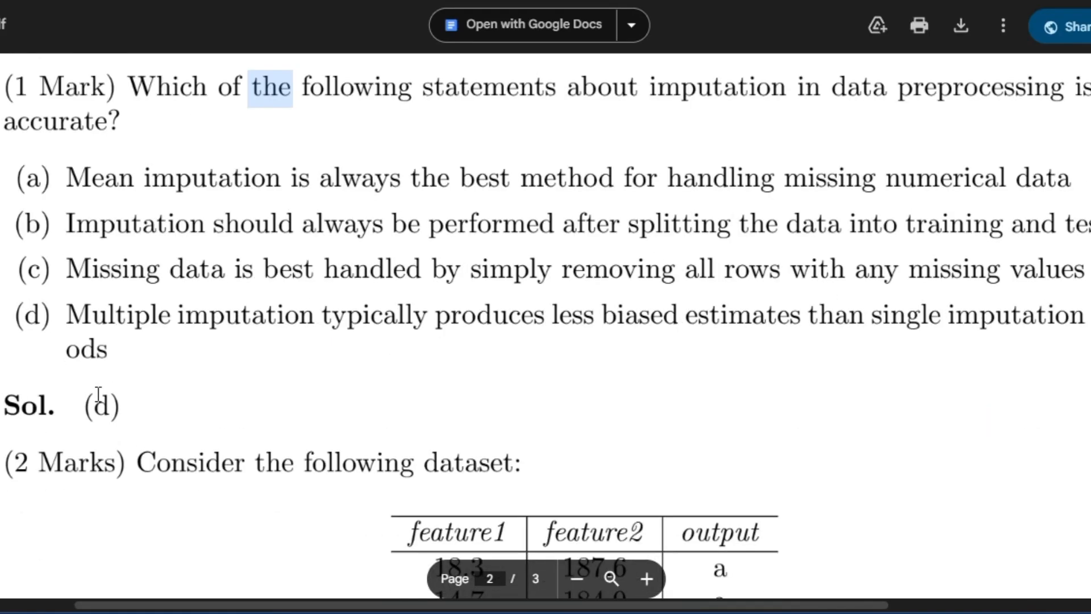
# Scroll the quiz past questions 5 and 6 to the feature2 split-point question showing 189.2.
pyautogui.scroll(-3)
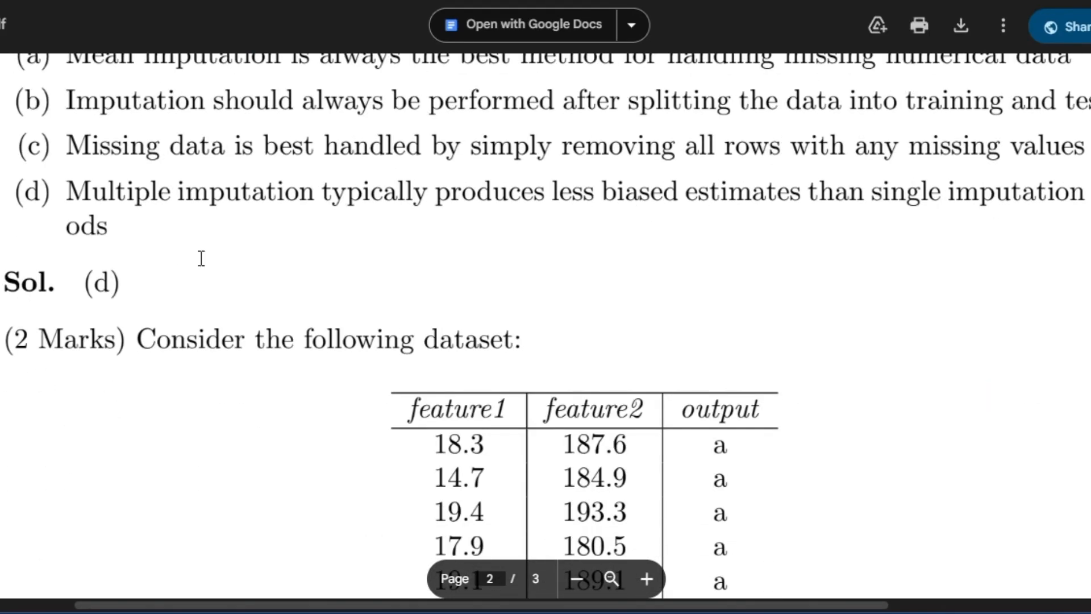
pyautogui.scroll(-3)
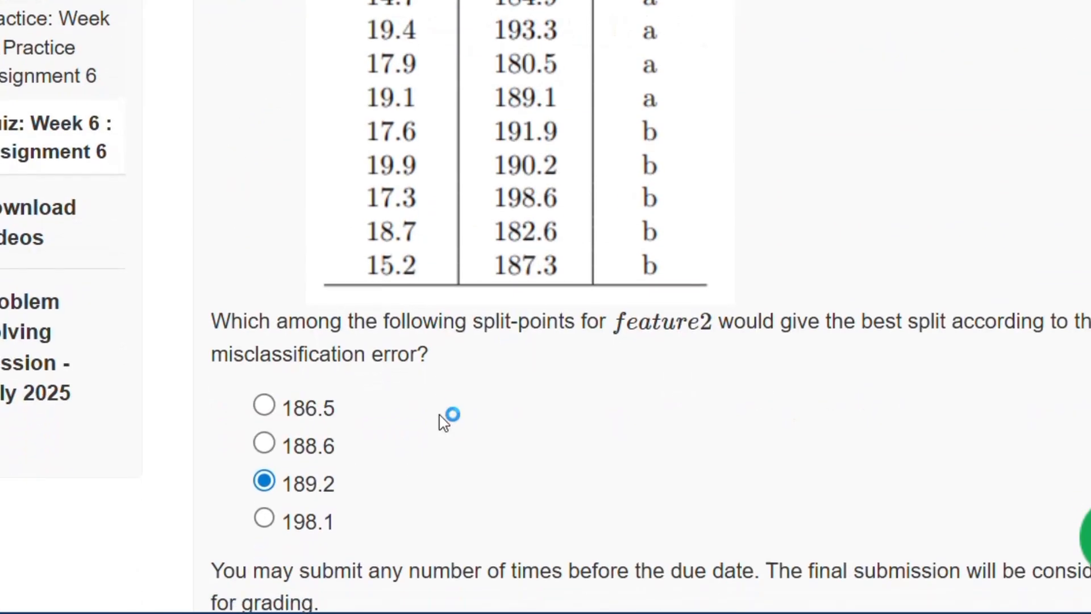
# Scroll the PDF to page 3's Sol. (c) 189.2 and return to the quiz above Submit Answers.
pyautogui.scroll(-3)
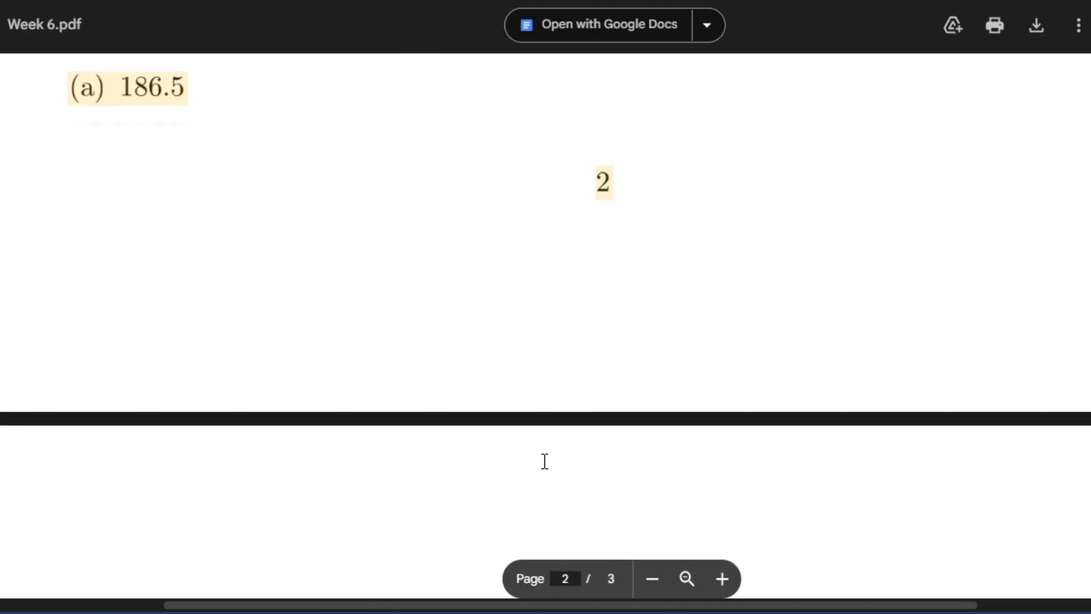
pyautogui.scroll(-3)
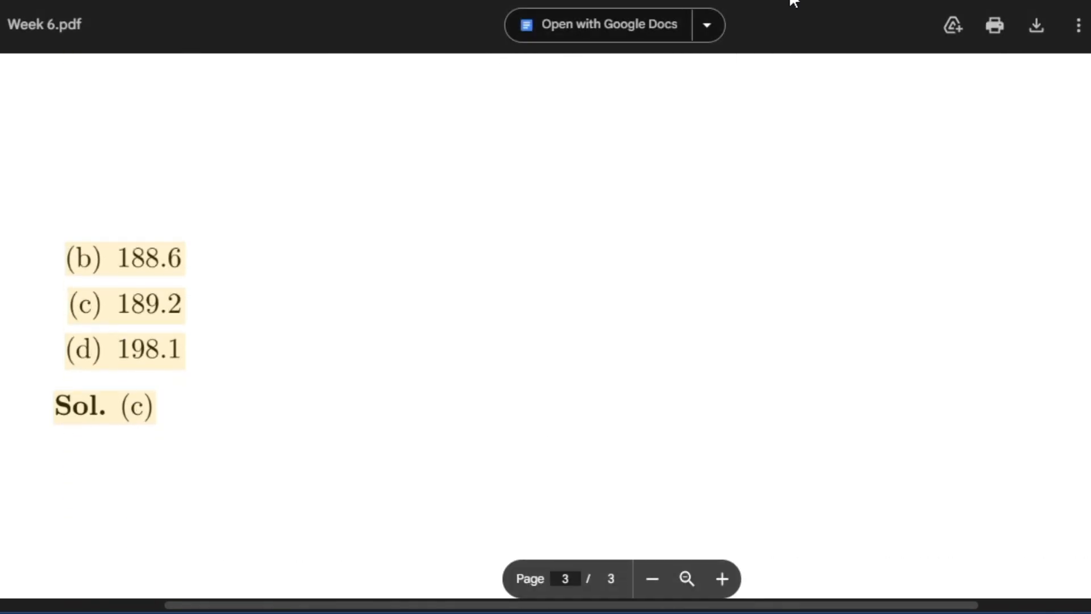
pyautogui.click(339, 378)
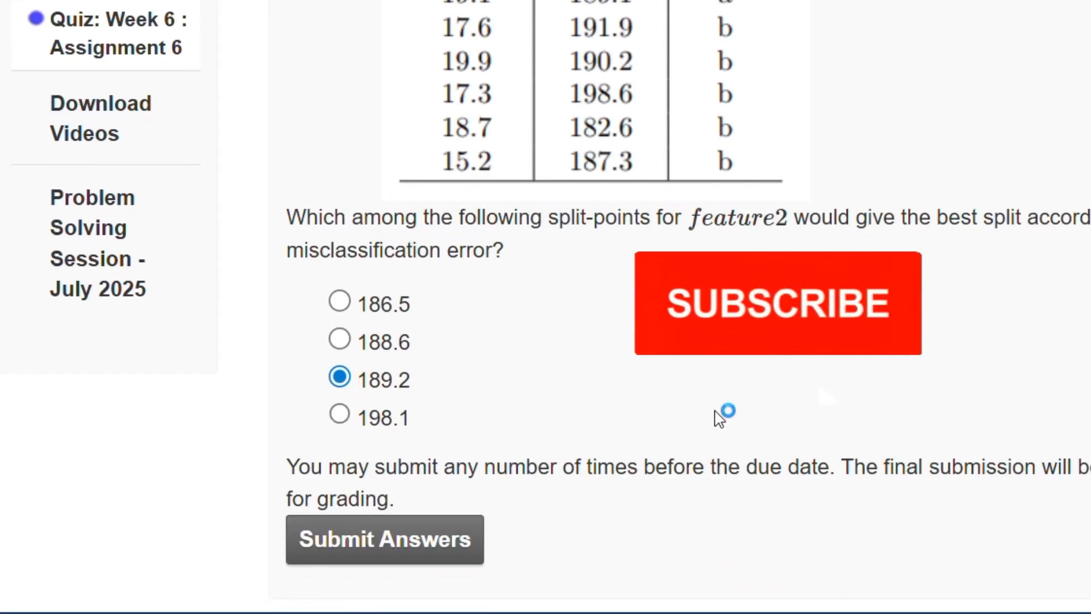